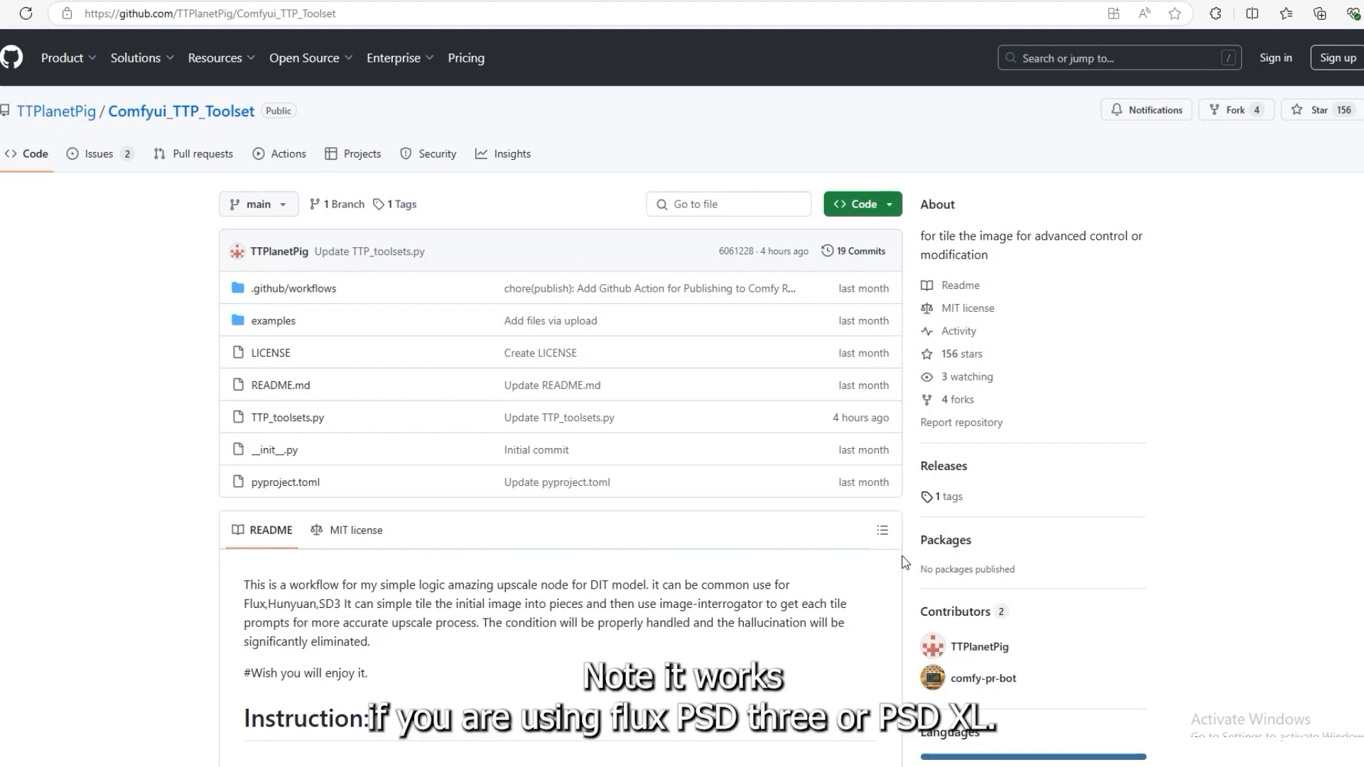
# - Scroll past the sampler and VAE Decode (Tiled) nodes, then bring the cmd console forward
pyautogui.scroll(-3)
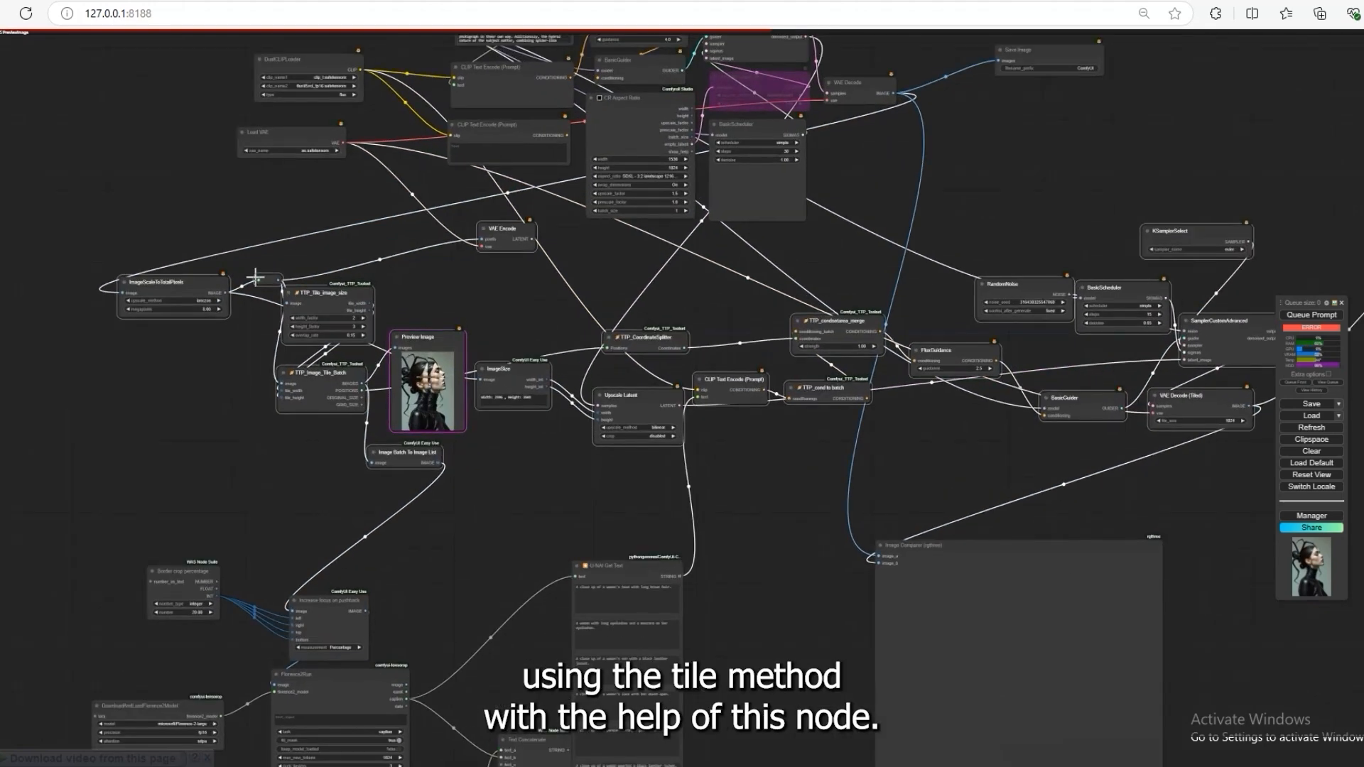
pyautogui.scroll(-3)
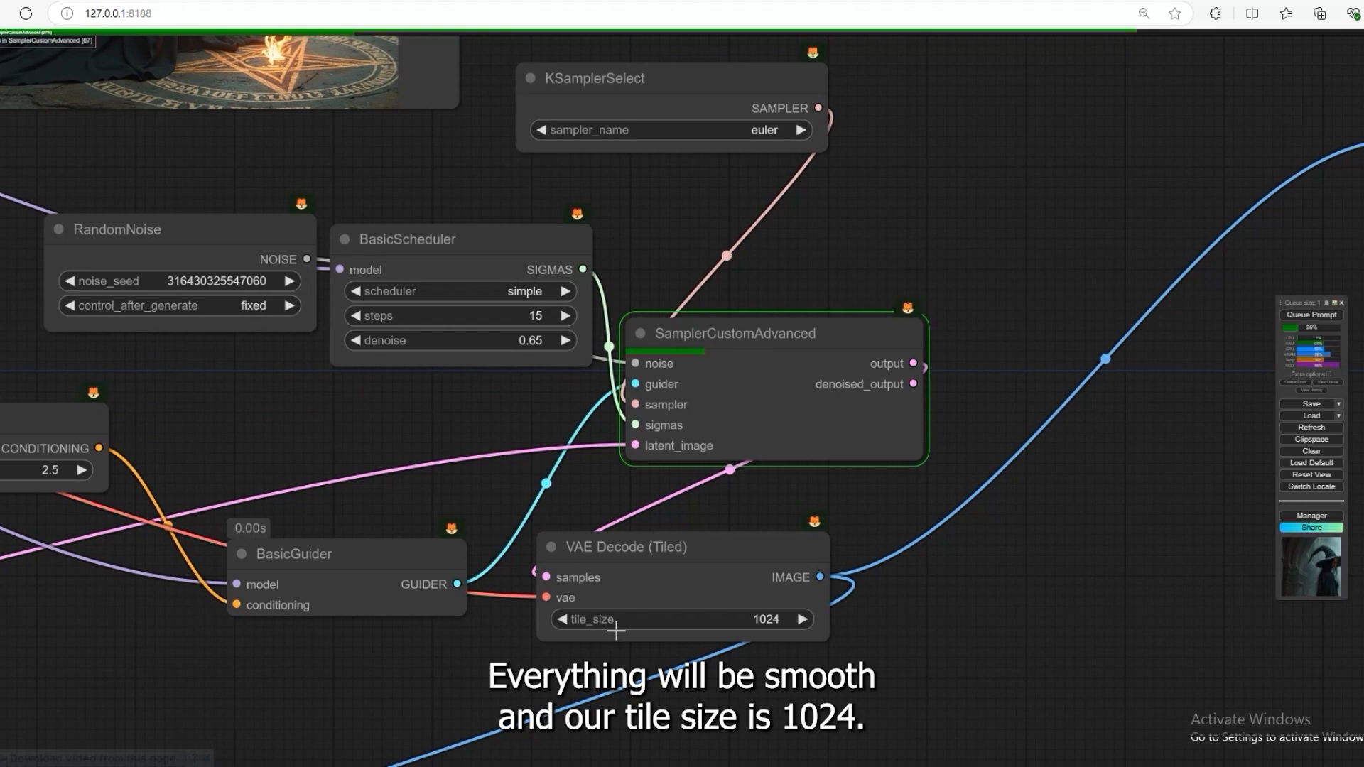
pyautogui.moveTo(624, 547); pyautogui.dragTo(1005, 496)
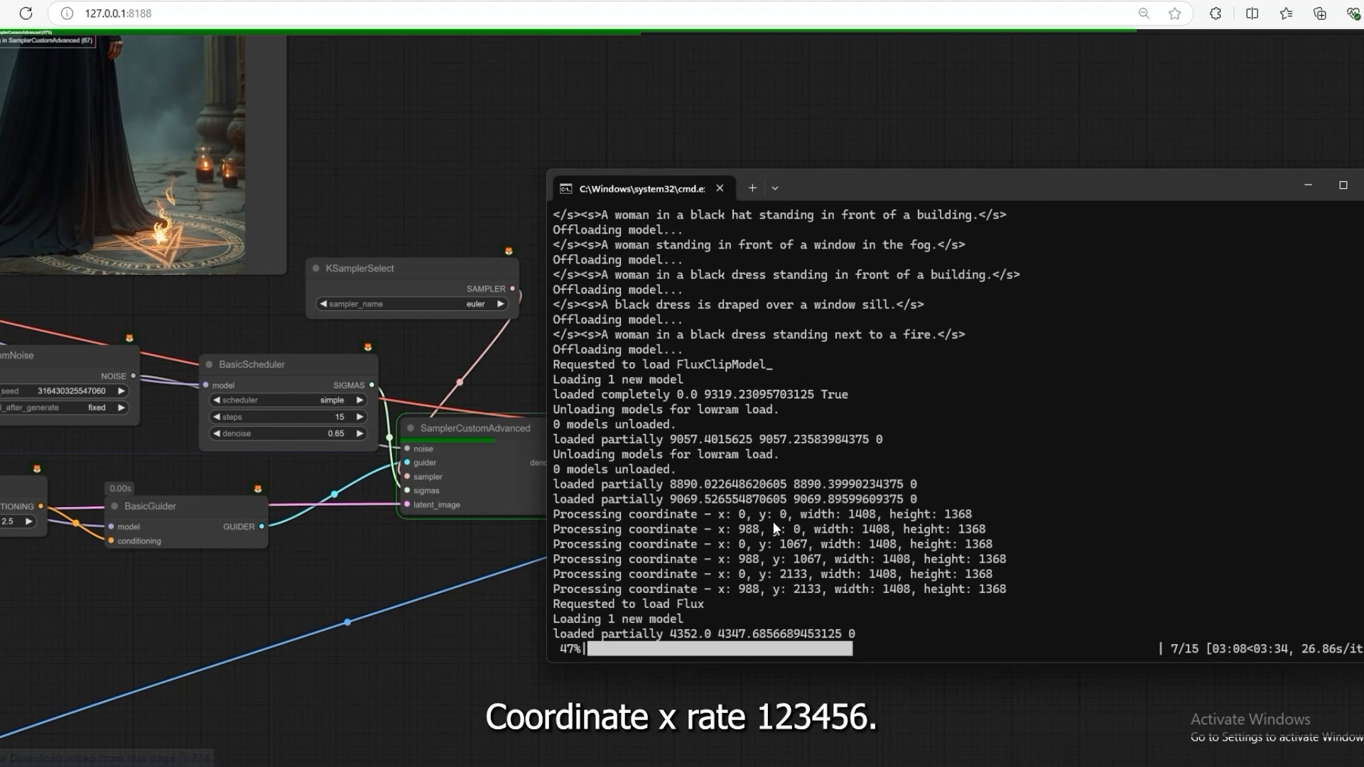
pyautogui.moveTo(693, 546)
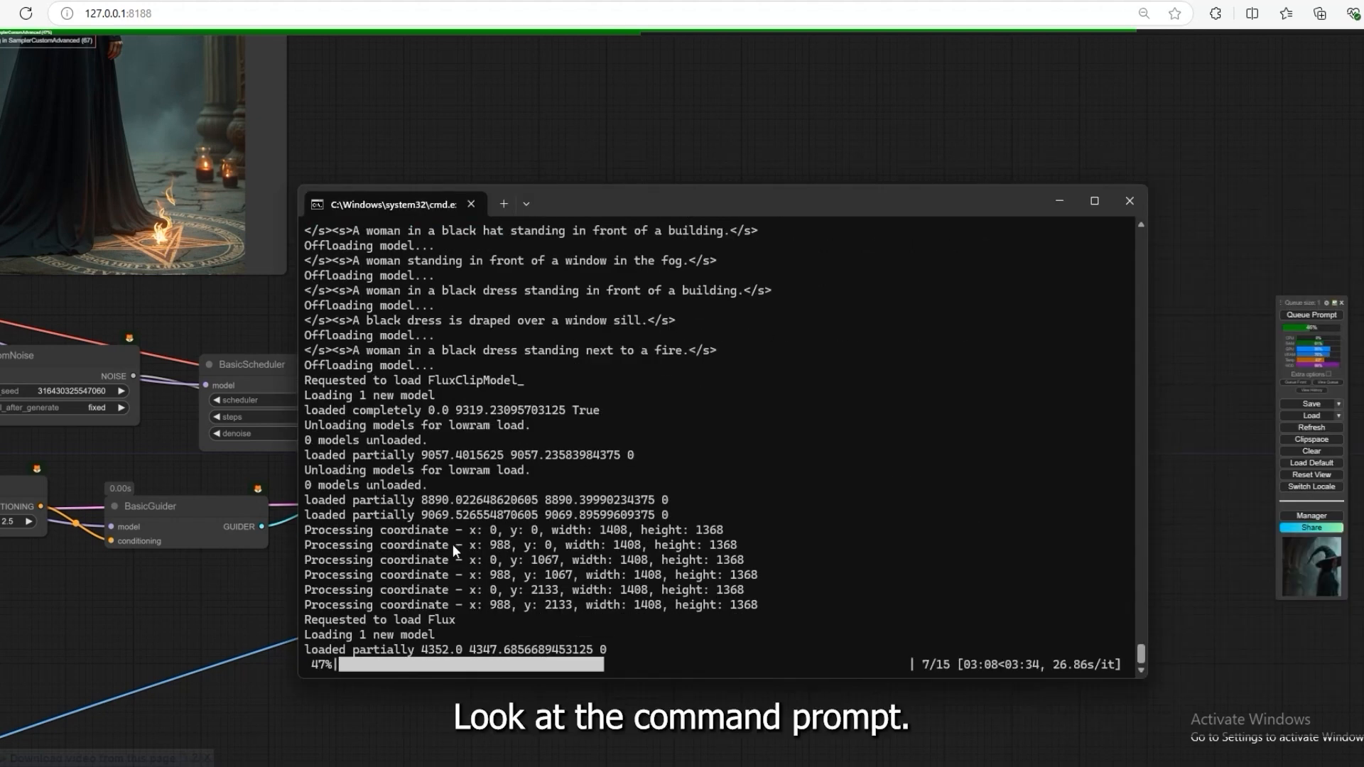
pyautogui.click(1094, 201)
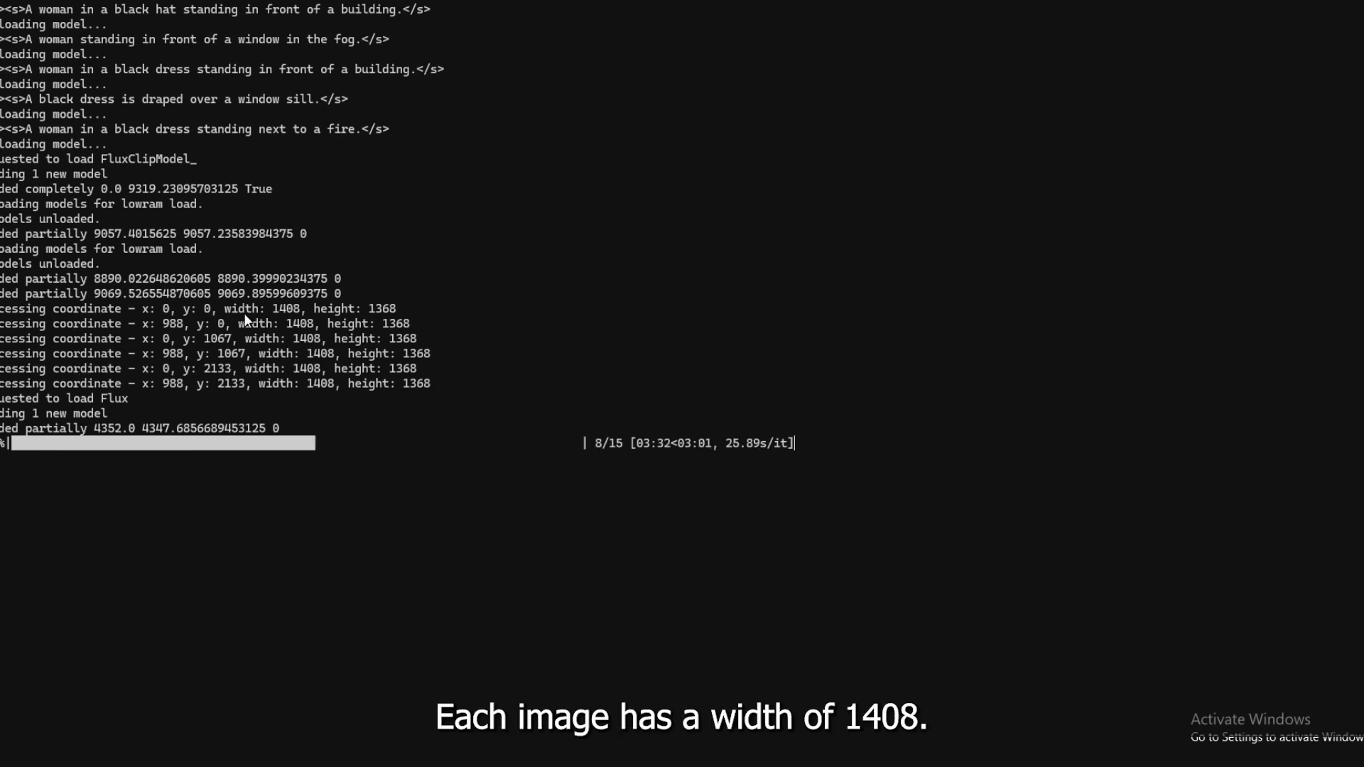
pyautogui.moveTo(312, 318)
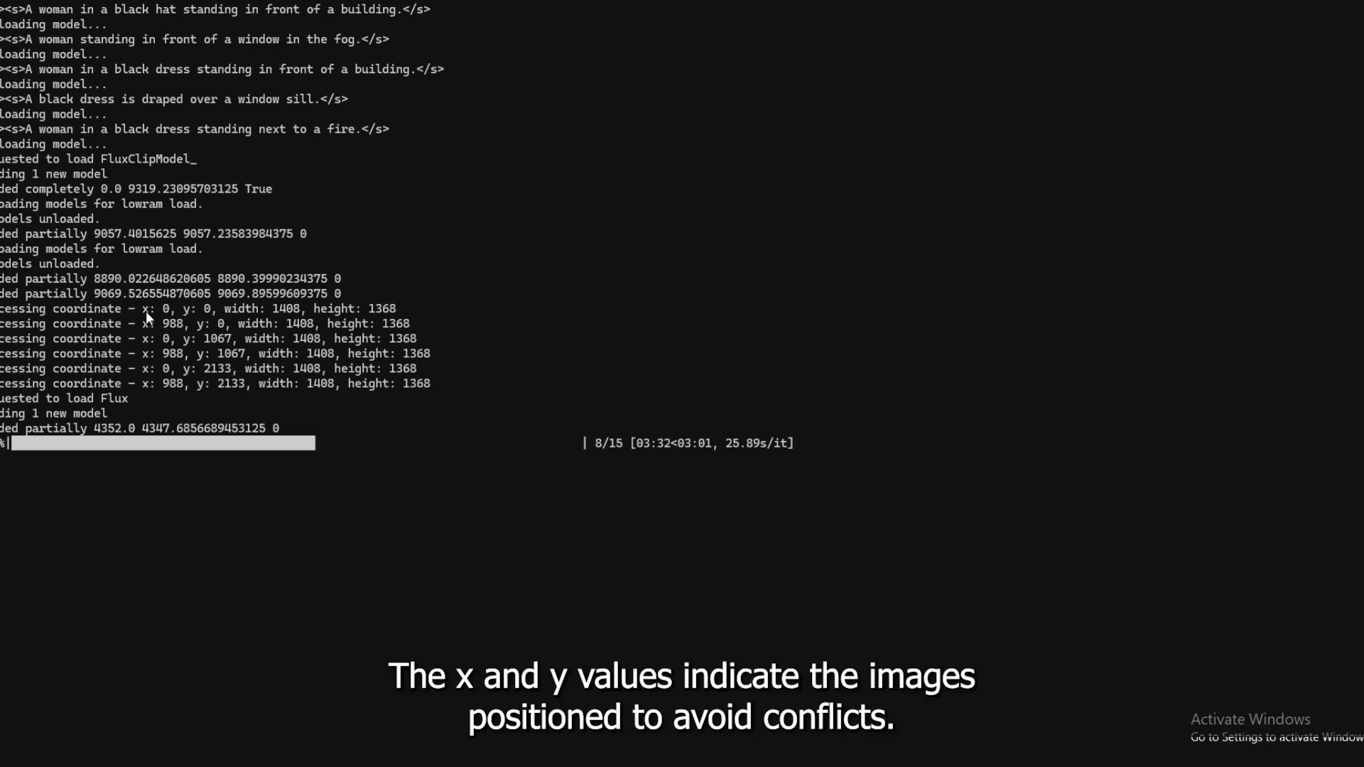
pyautogui.moveTo(198, 320)
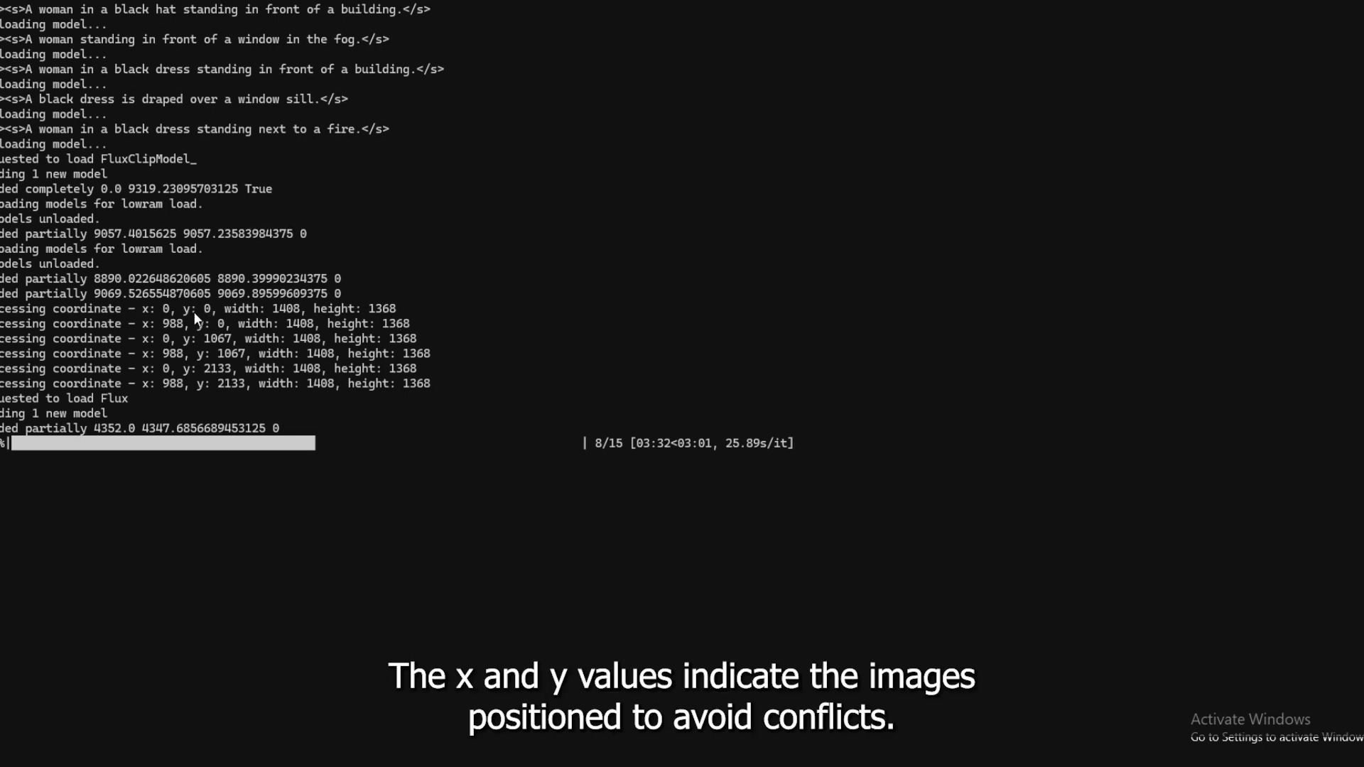
pyautogui.moveTo(147, 335)
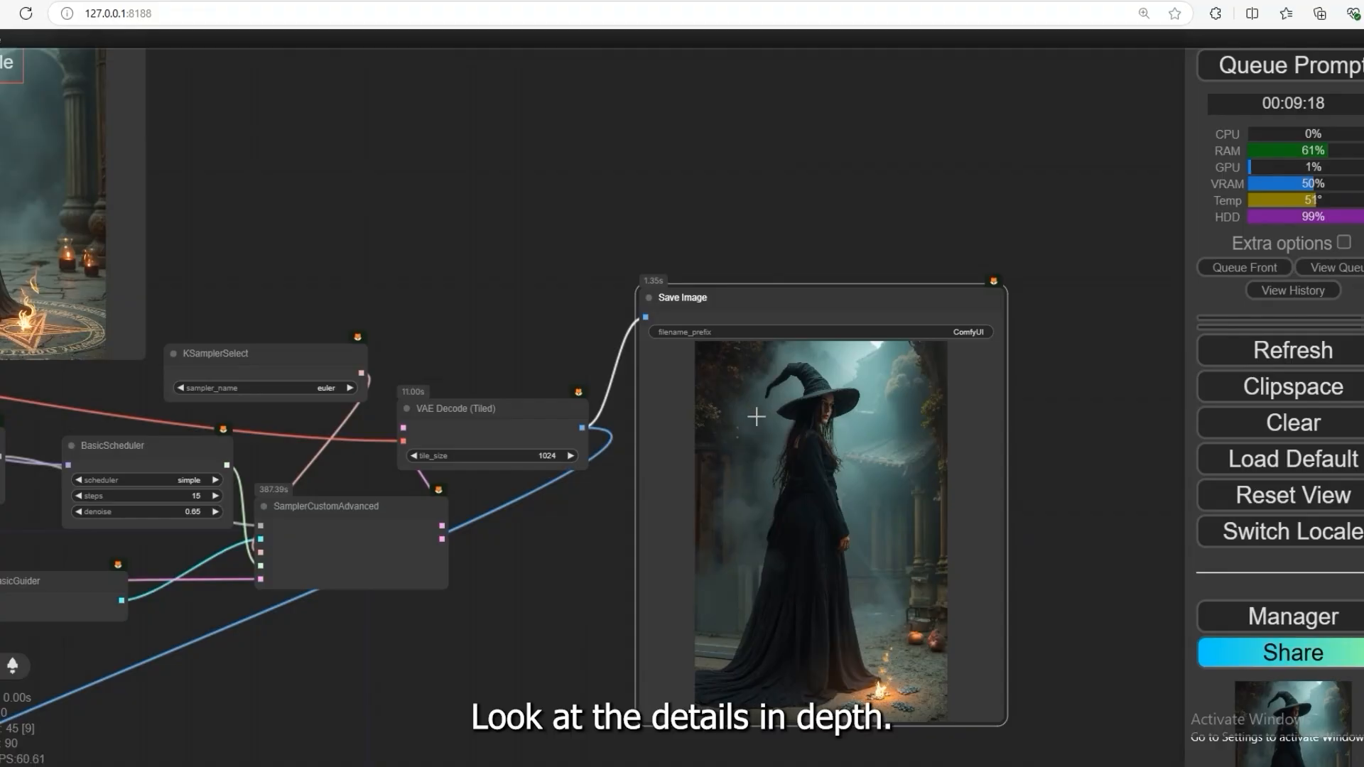
# - Open the Save Image node's upscaled witch portrait full-size in a new browser tab
pyautogui.rightClick(755, 416)
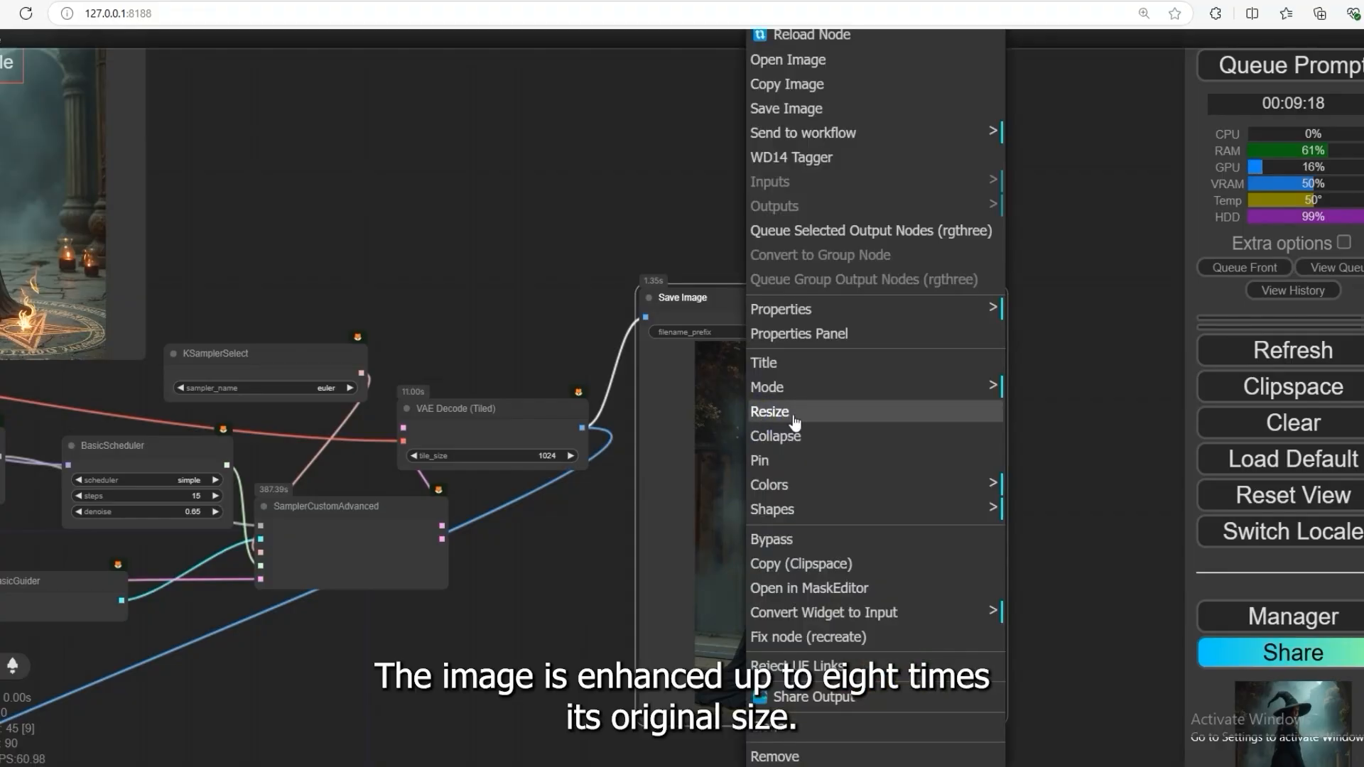
pyautogui.click(787, 60)
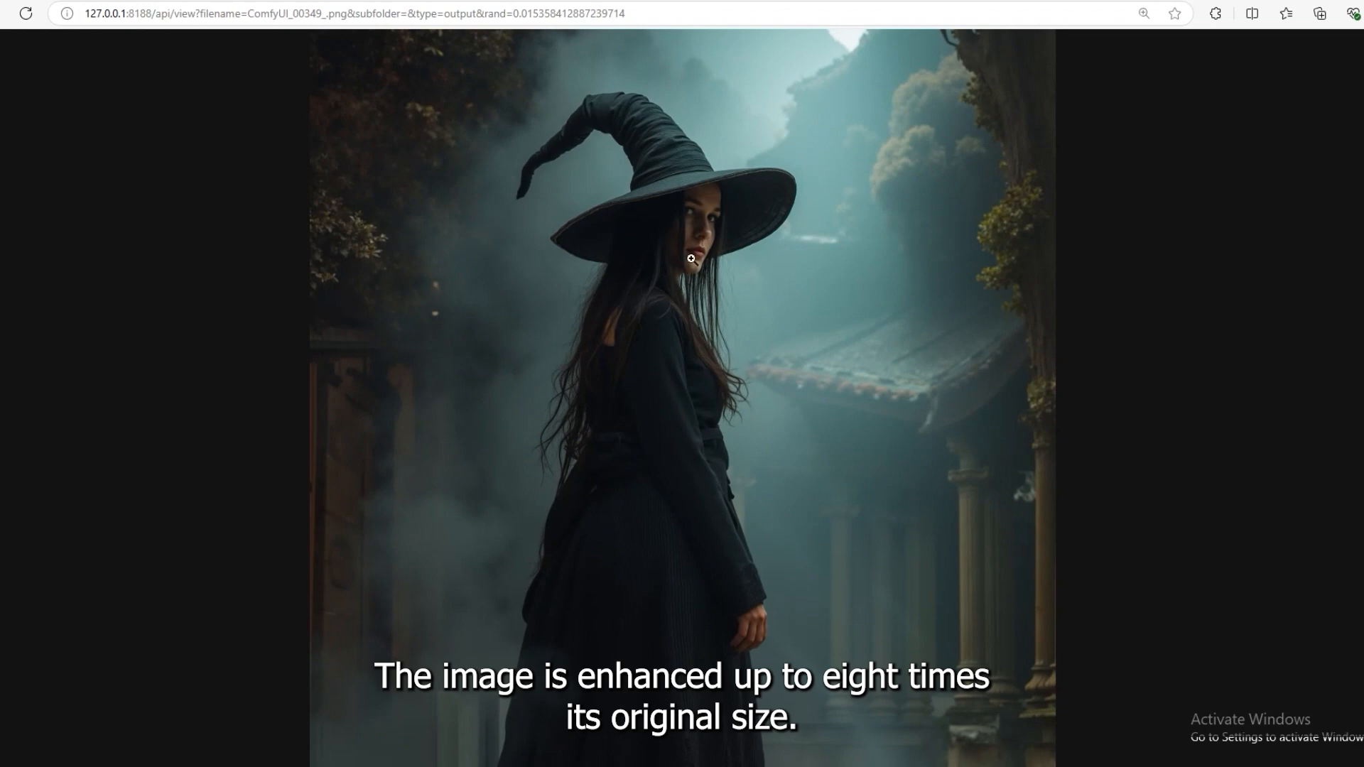